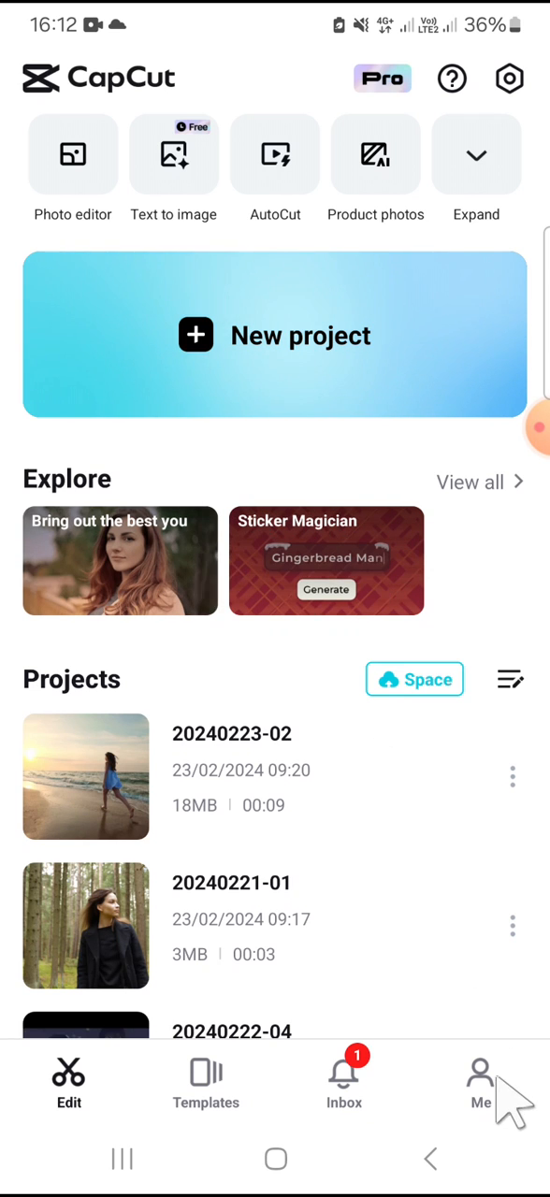
Open the Me tab to view the CapCut profile page
click(480, 1080)
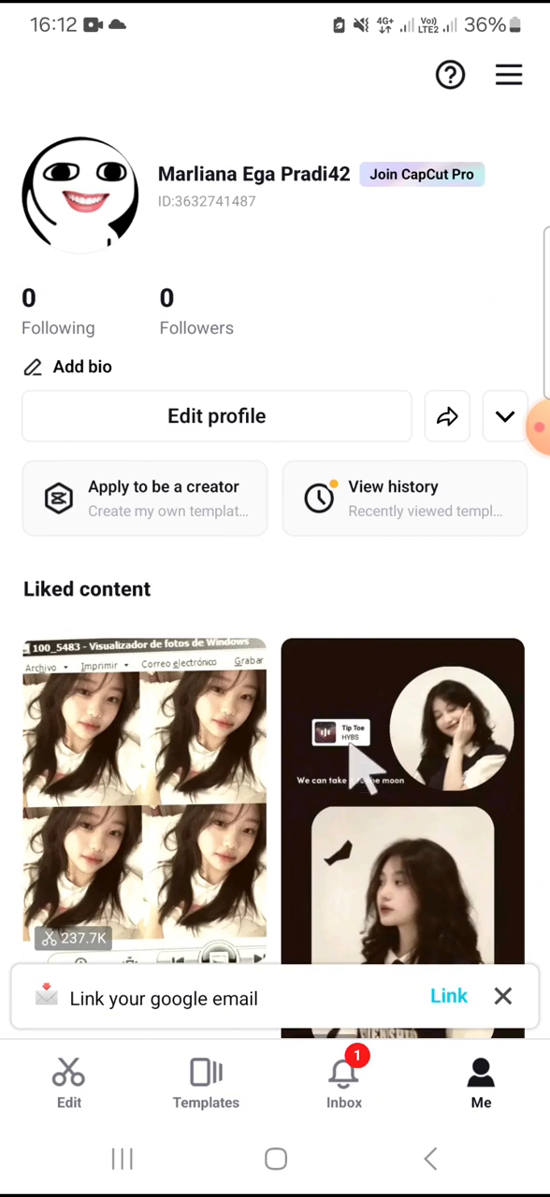
mouse_move(318, 253)
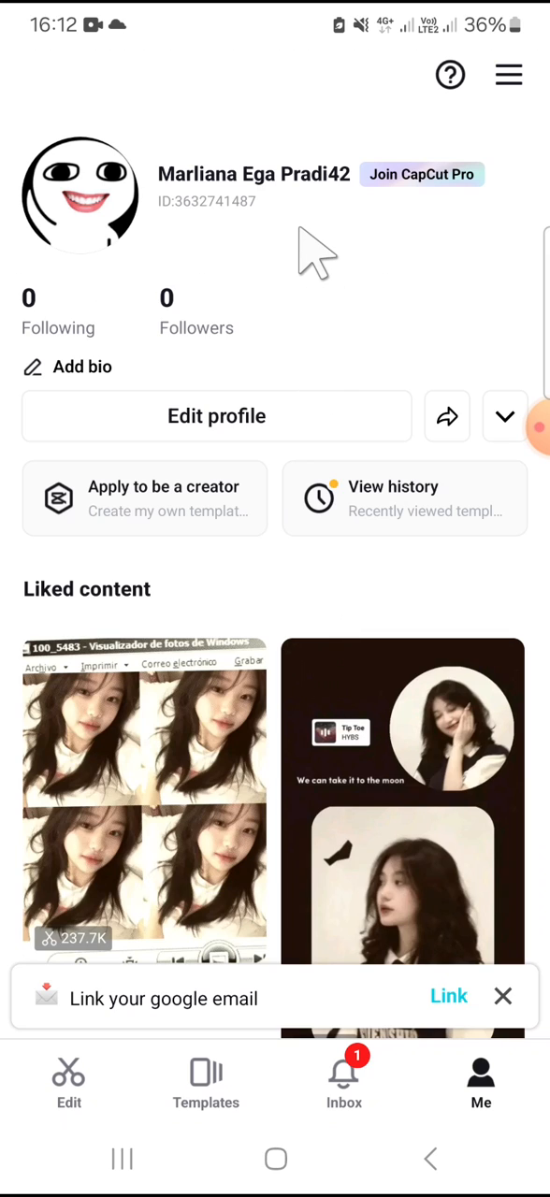
mouse_move(205, 575)
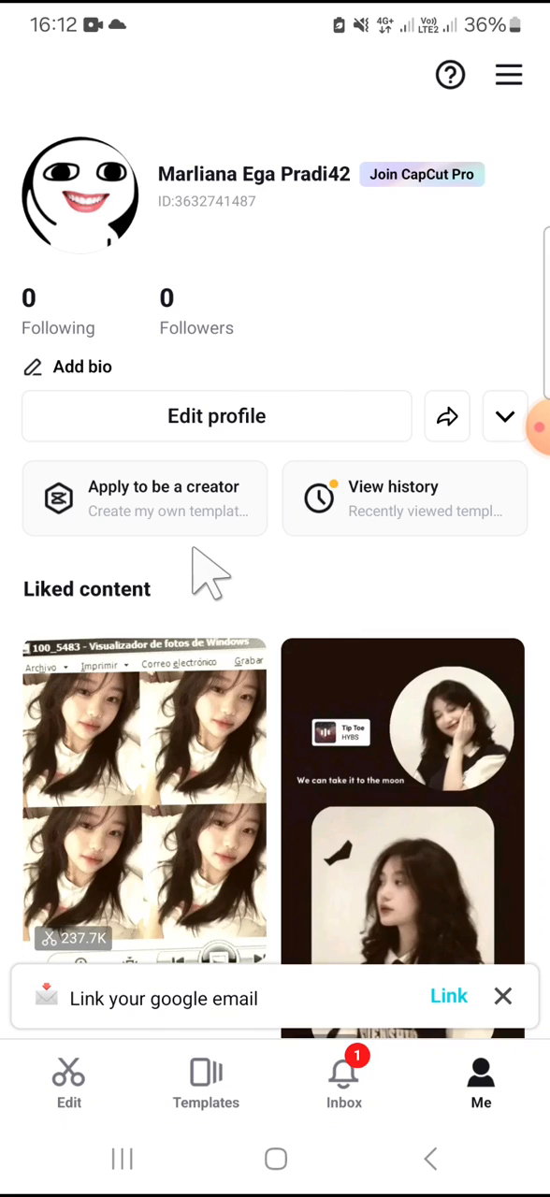
mouse_move(69, 1103)
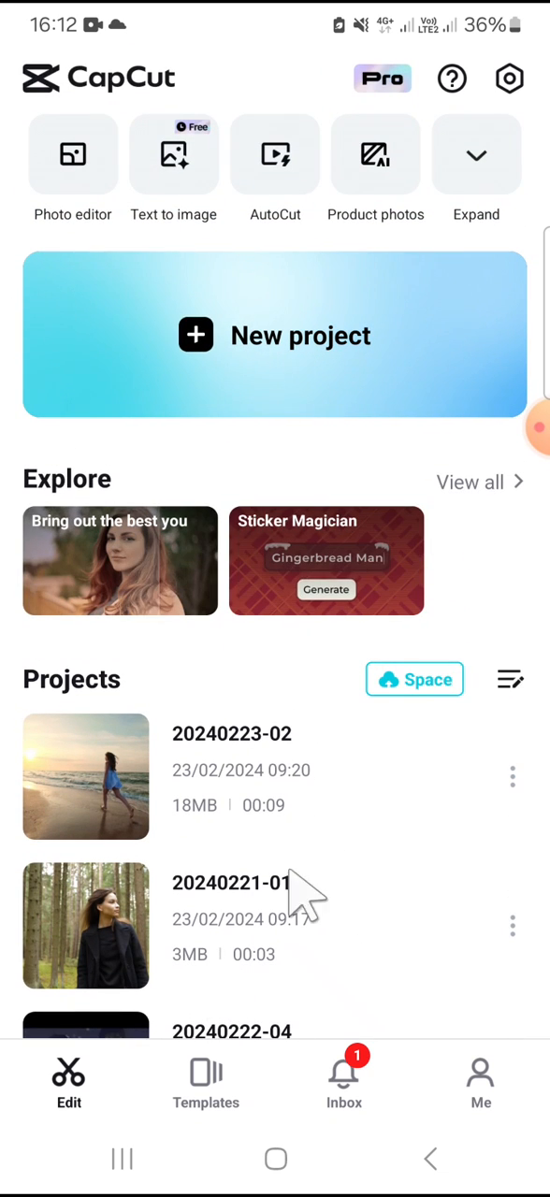
mouse_move(519, 944)
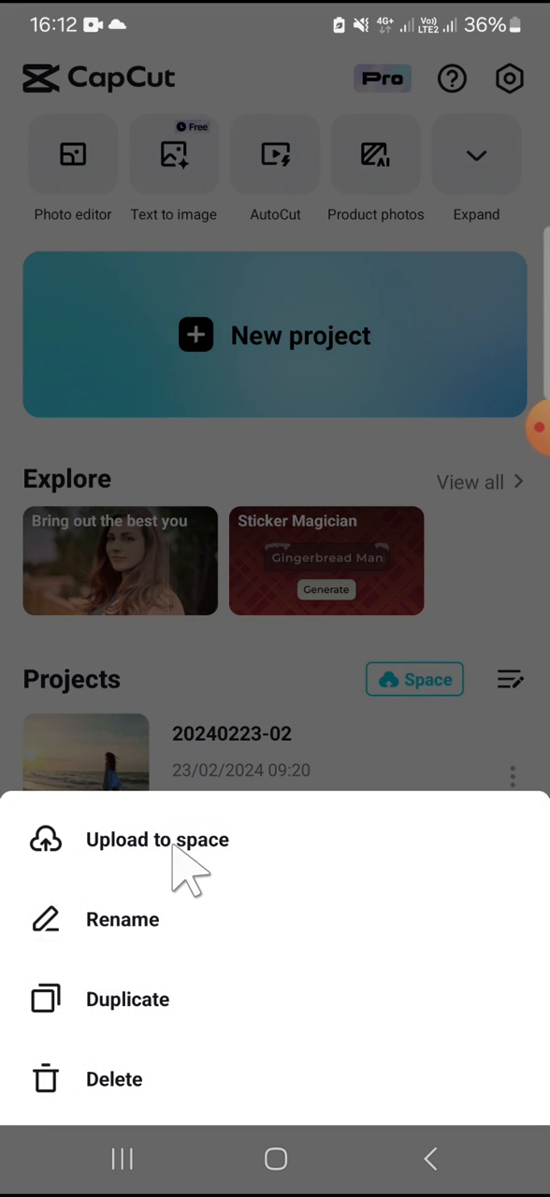
click(157, 839)
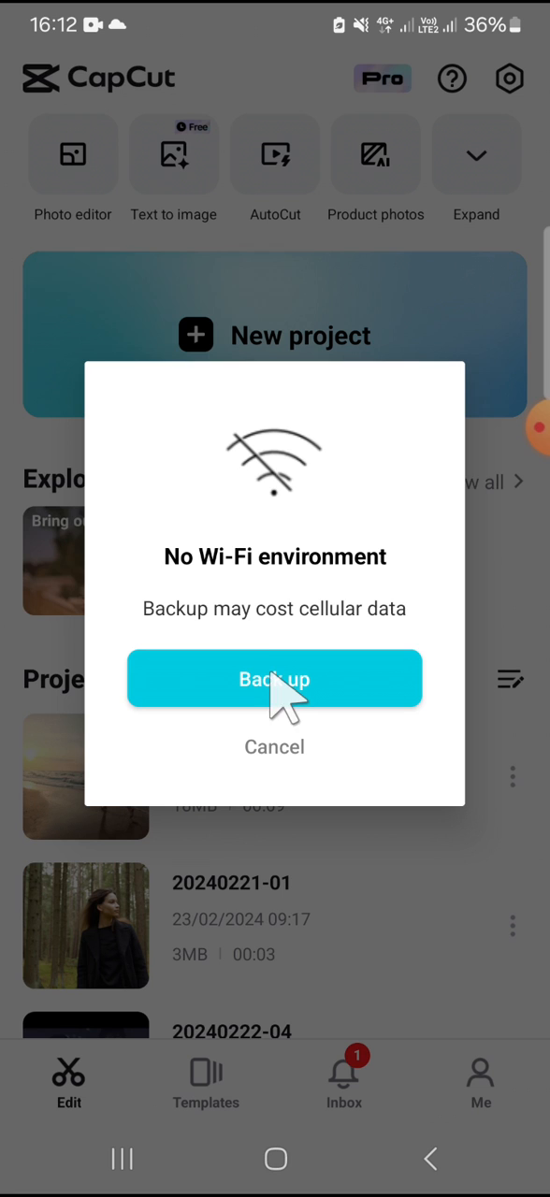
click(274, 679)
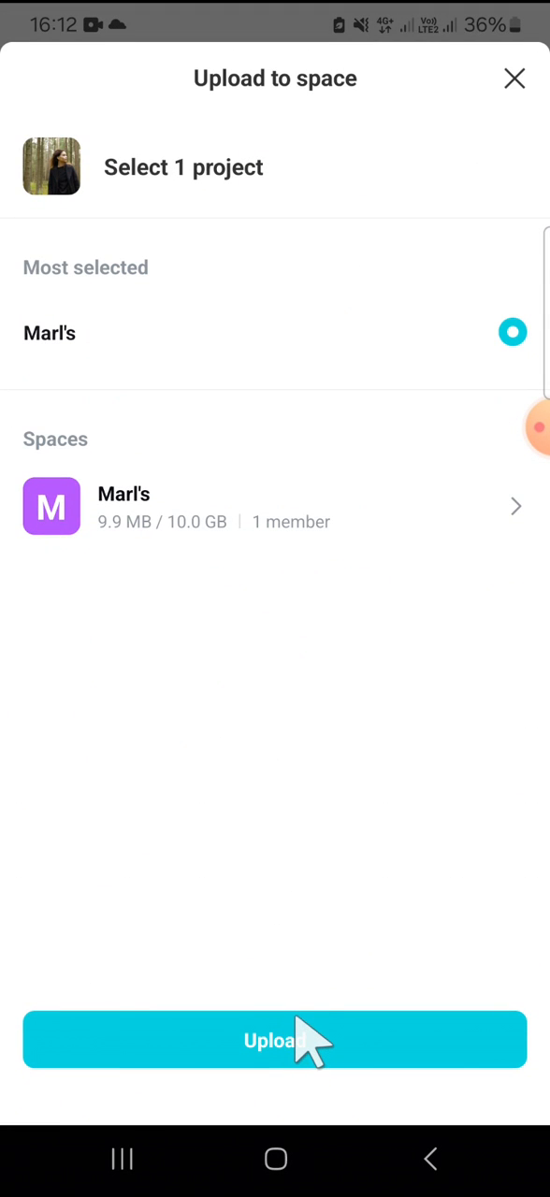
click(275, 1039)
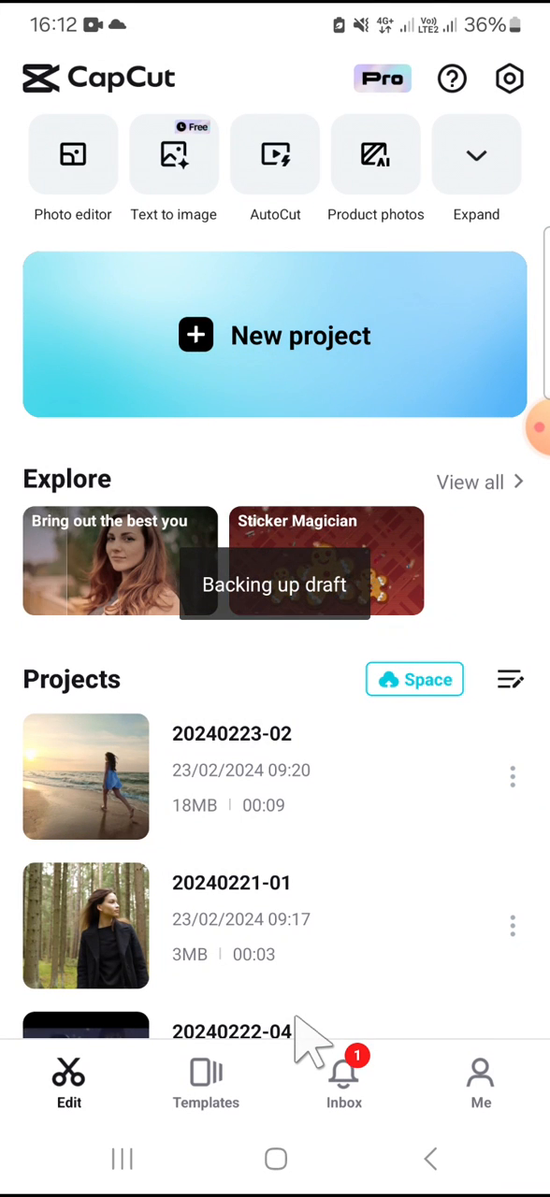